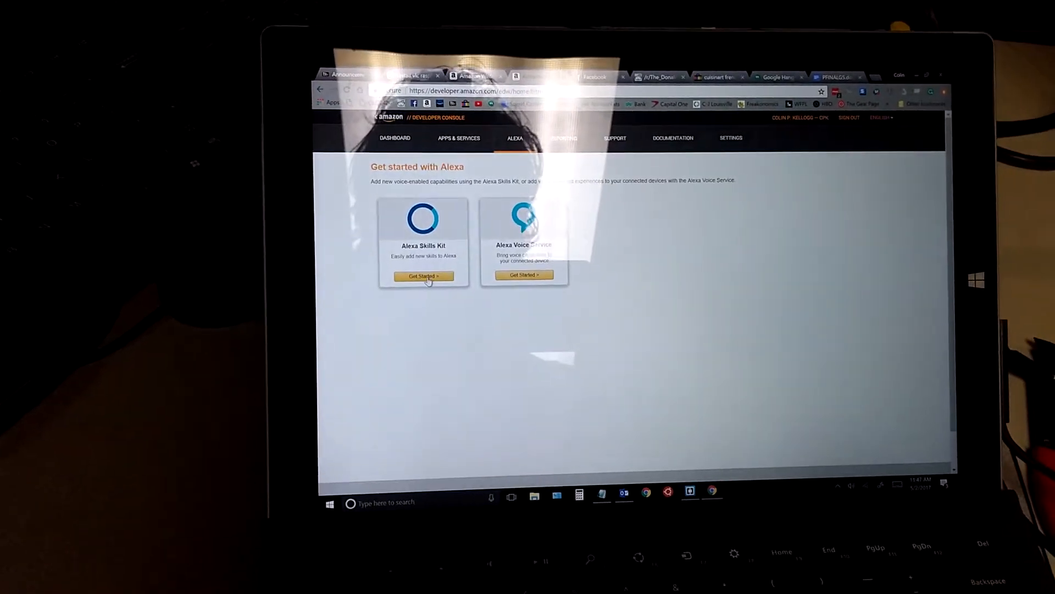
Step: Open the friendRequest skill (invocation name blackbook) from the Alexa skills list
left_click(423, 276)
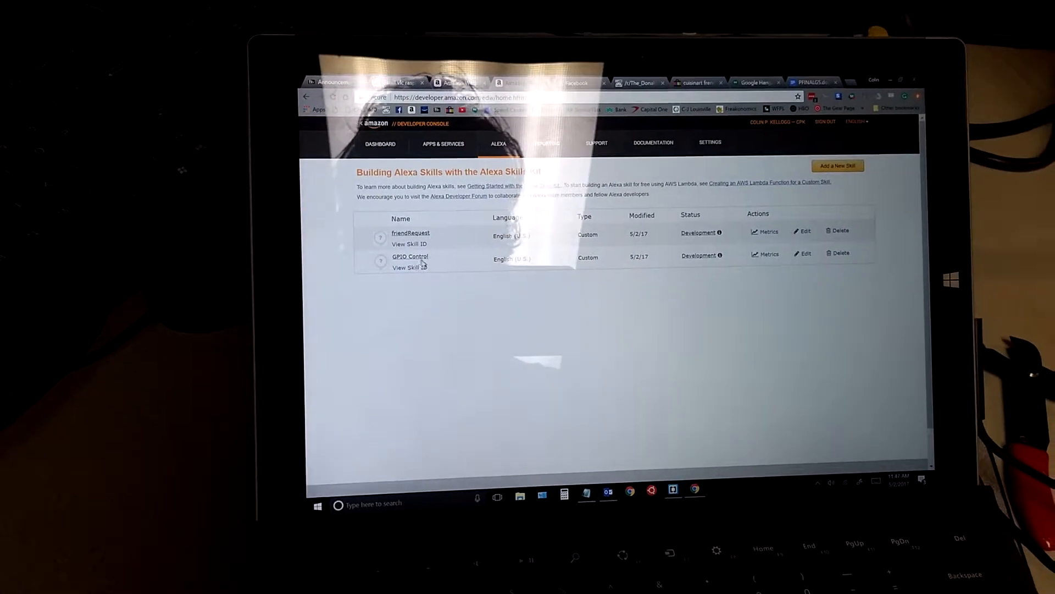
left_click(410, 256)
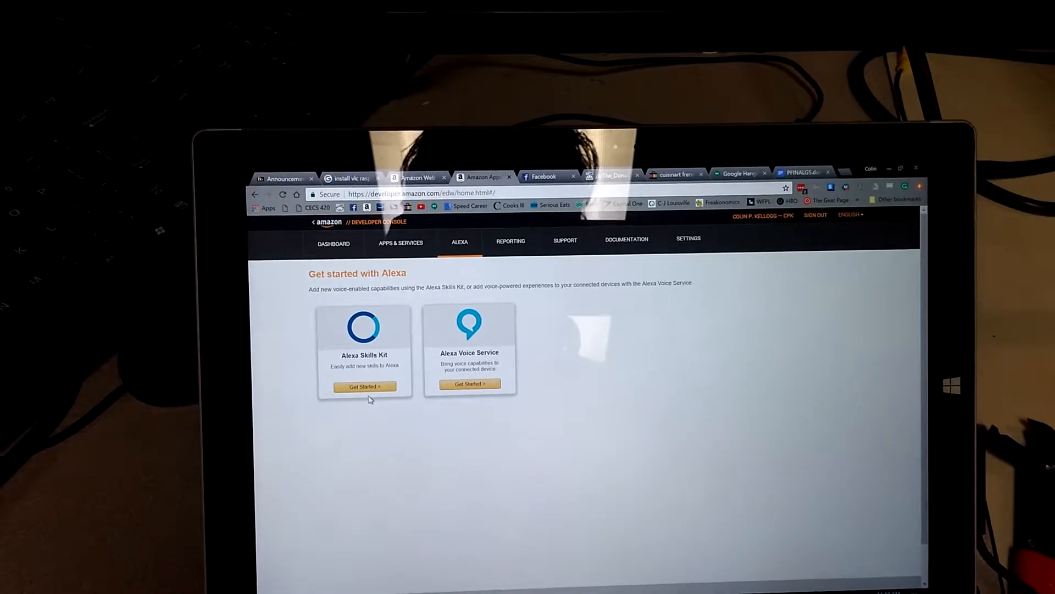
left_click(364, 386)
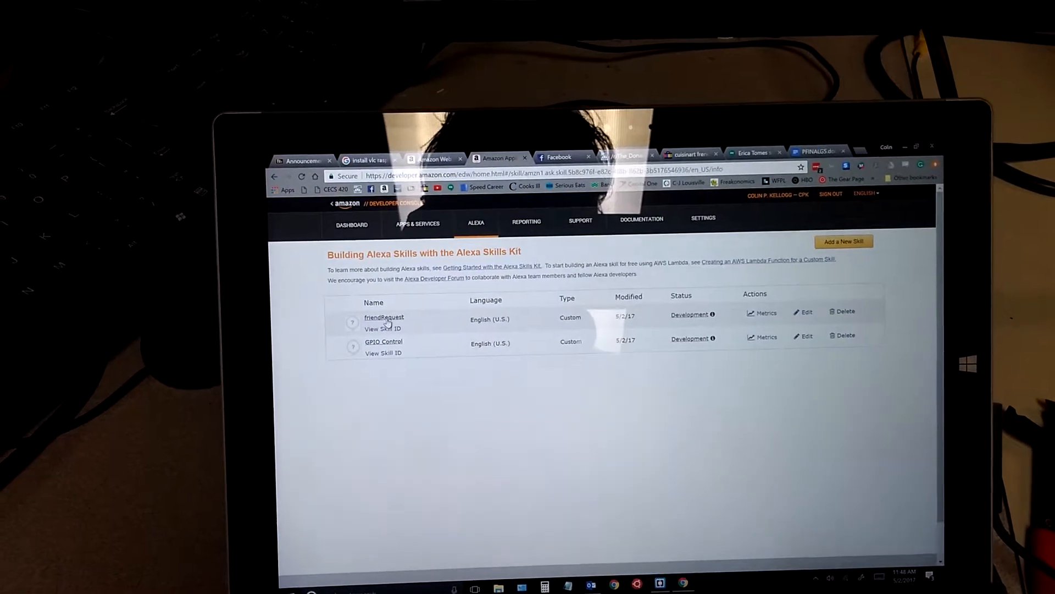
left_click(384, 317)
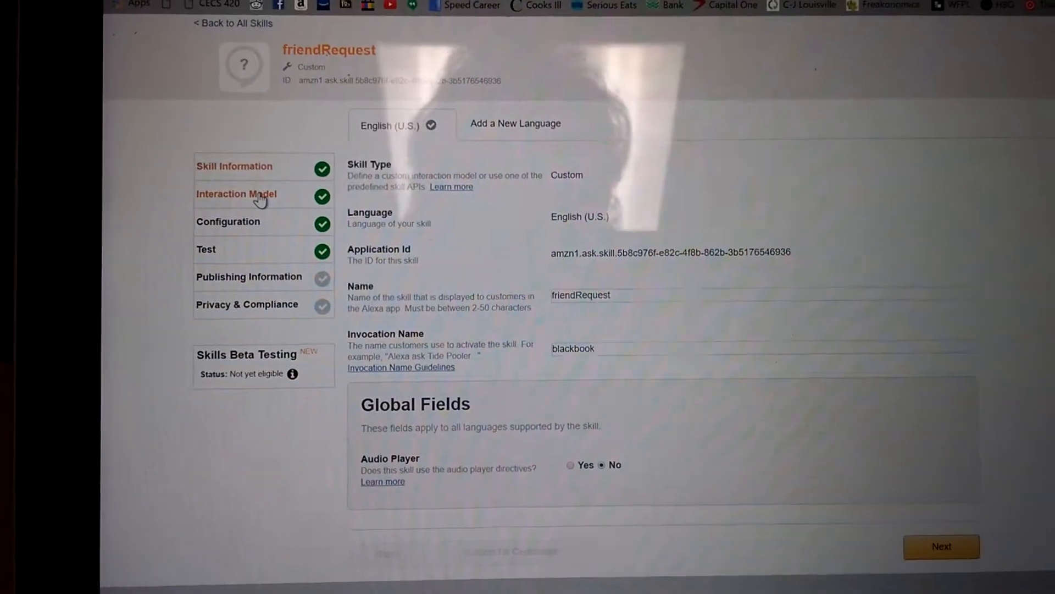
Step: Review the friendRequest interaction model: intent schema, custom slot types and sample utterances
left_click(236, 194)
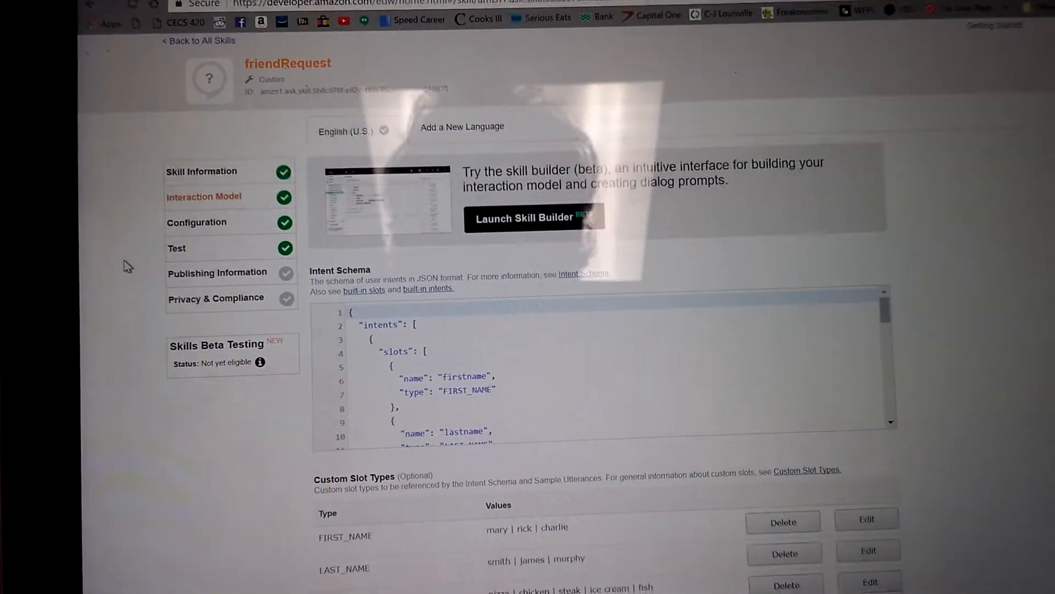
scroll("down", 3)
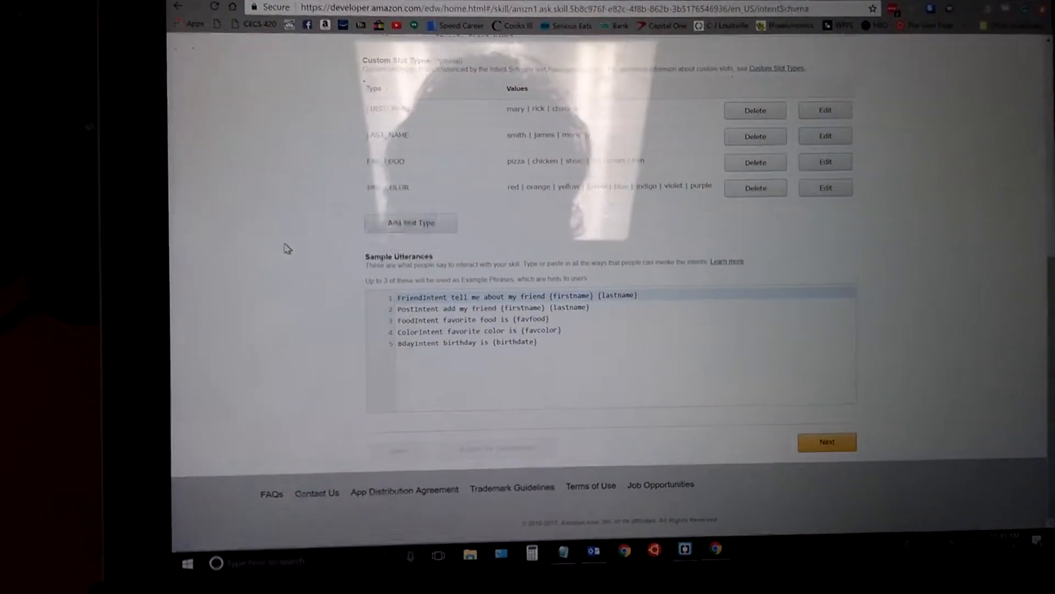
scroll("up", 3)
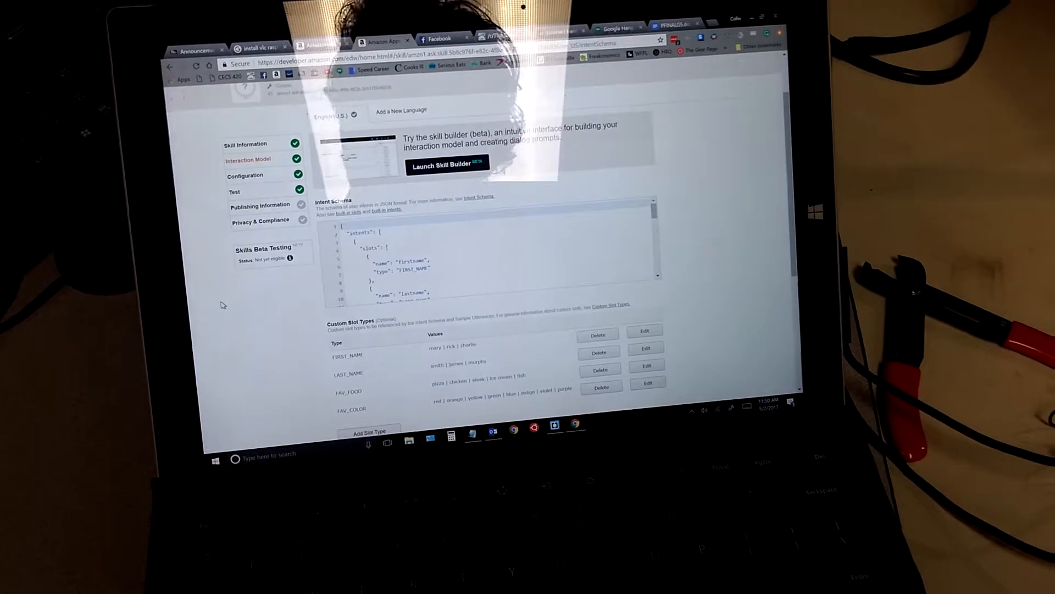
scroll("down", 3)
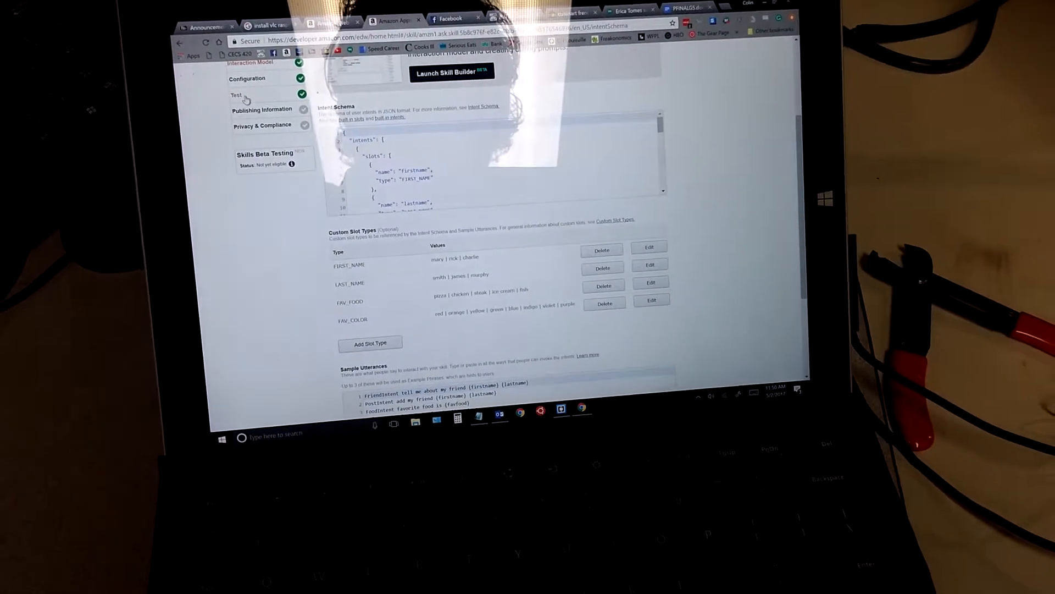
Step: Enter the utterance 'add my friend charlie murphy' in the Service Simulator on the Test page
left_click(238, 95)
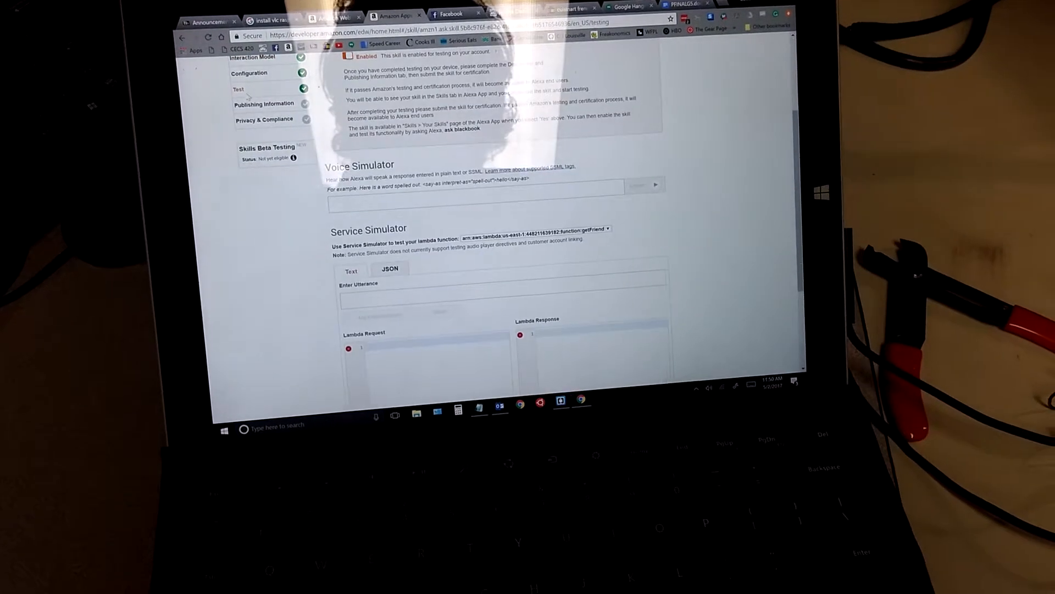
scroll("down", 3)
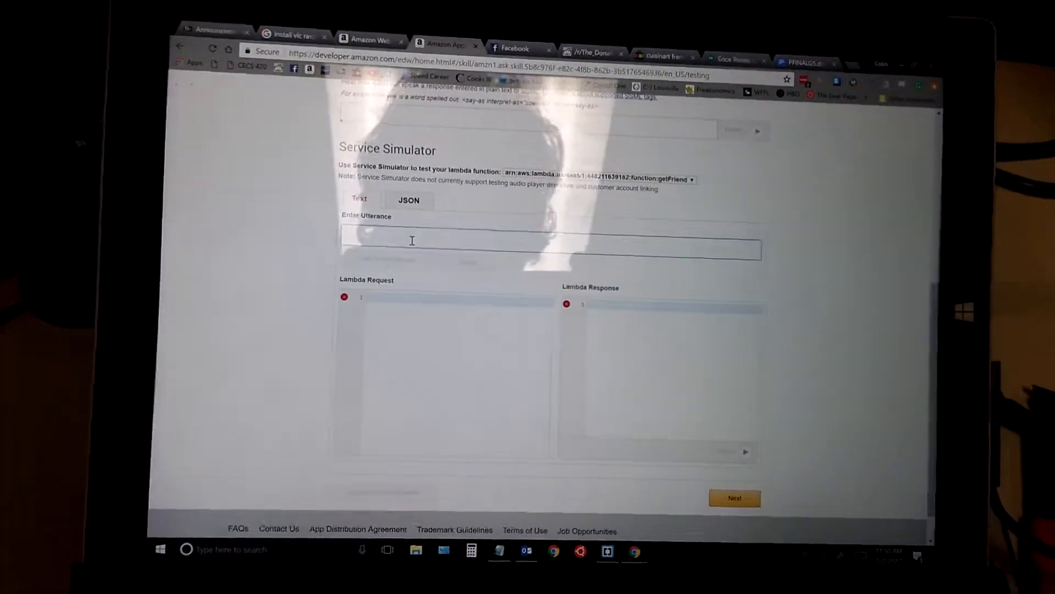
type("add my friend charlie murphy")
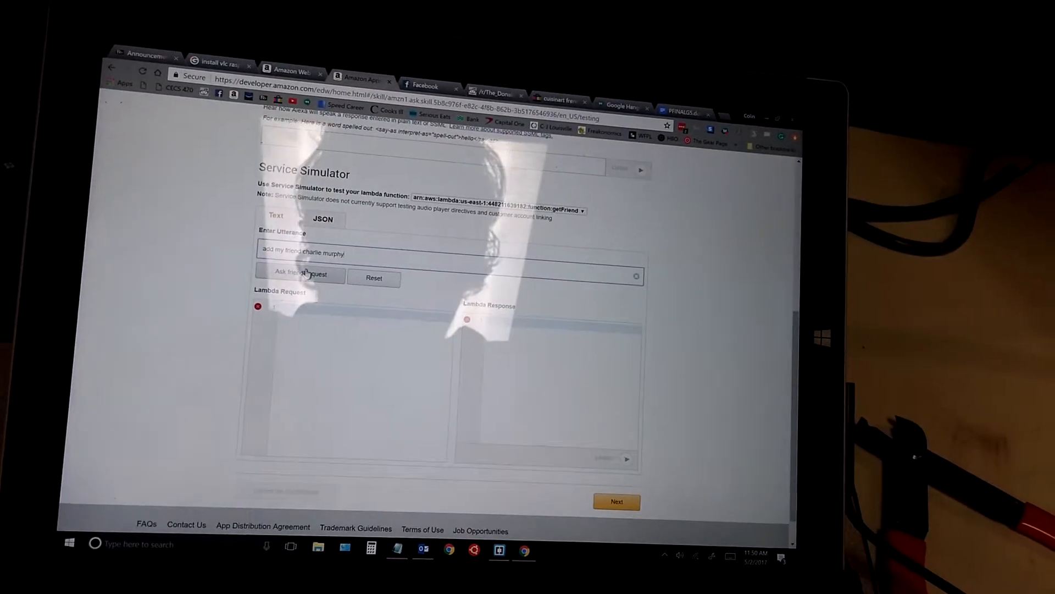
Step: Send the add-friend utterance, get the 'OK, tell me their birthday' response, and begin the birthday utterance
left_click(300, 274)
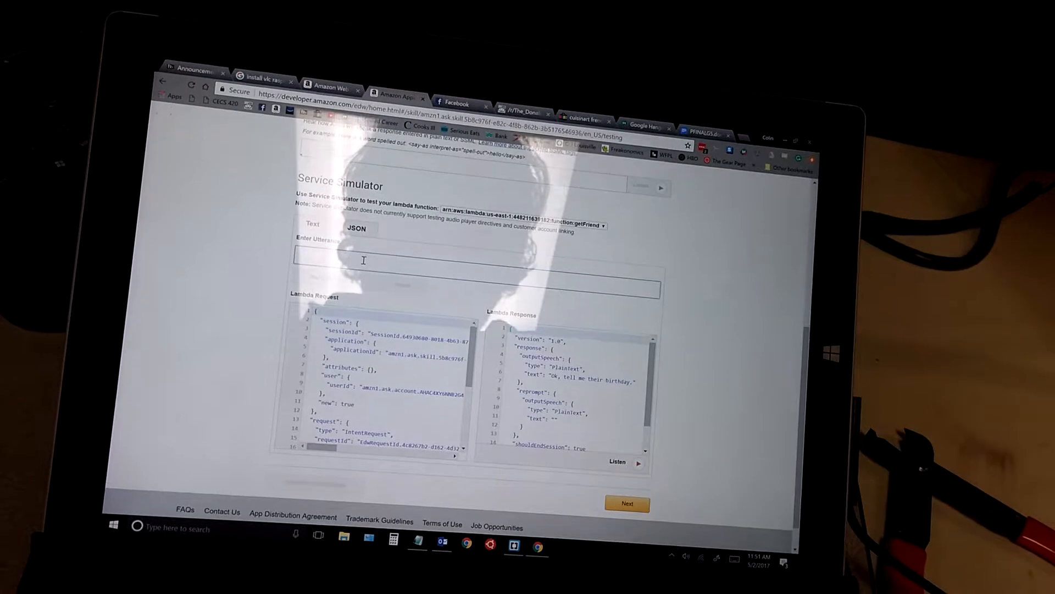
type("birth")
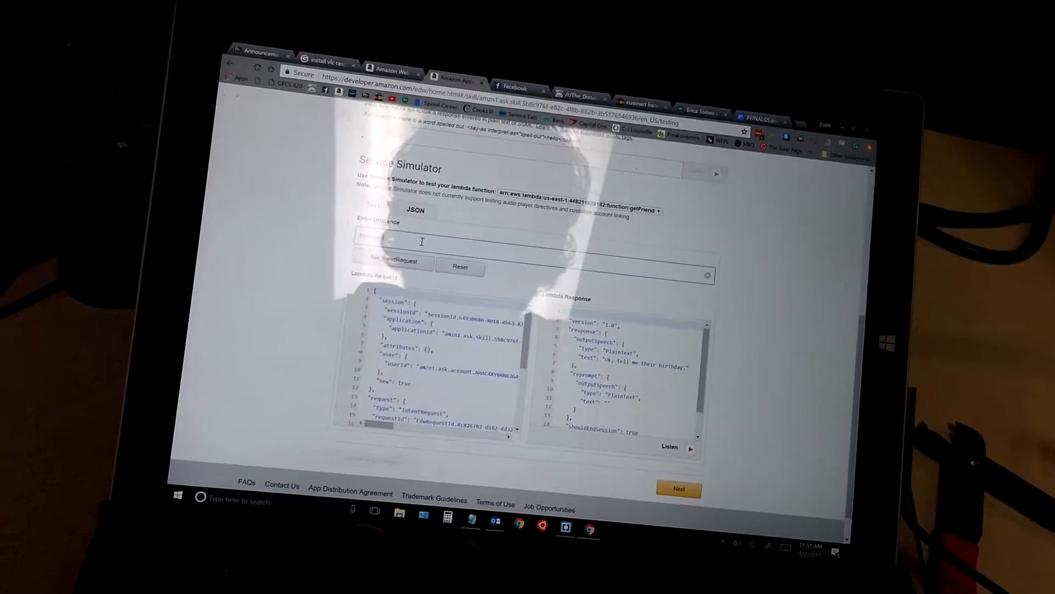
type("birthday is")
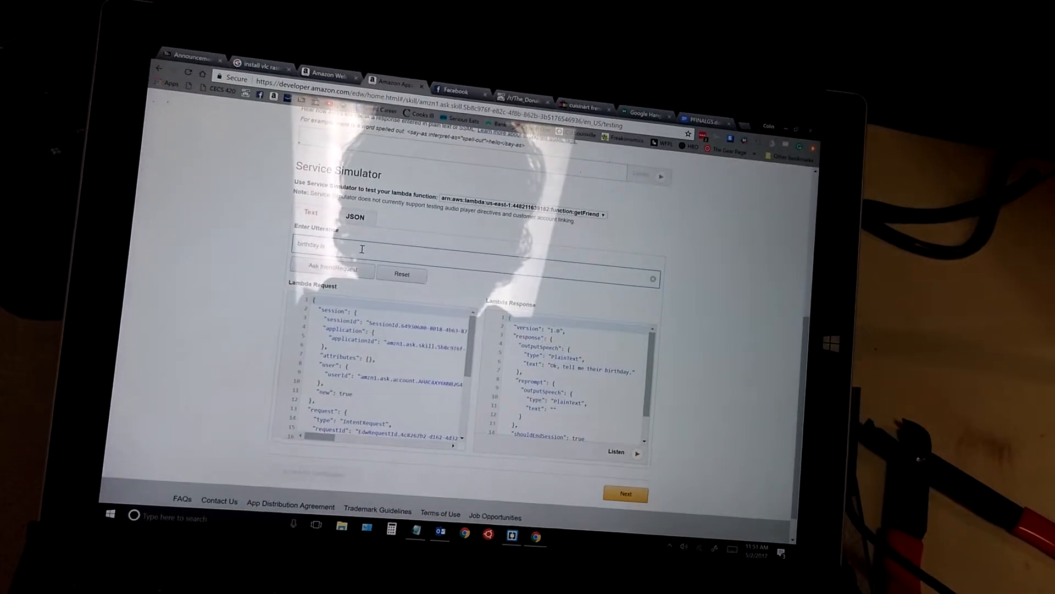